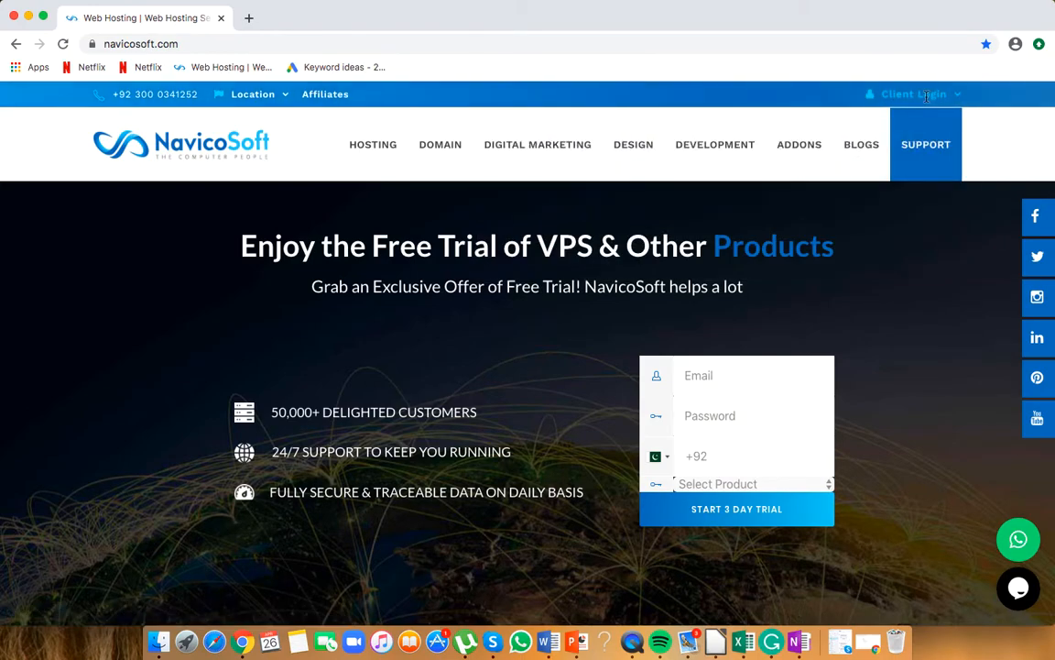
- Sign in through Client Login on navicosoft.com to reach the Welcome Back dashboard
left_click(913, 94)
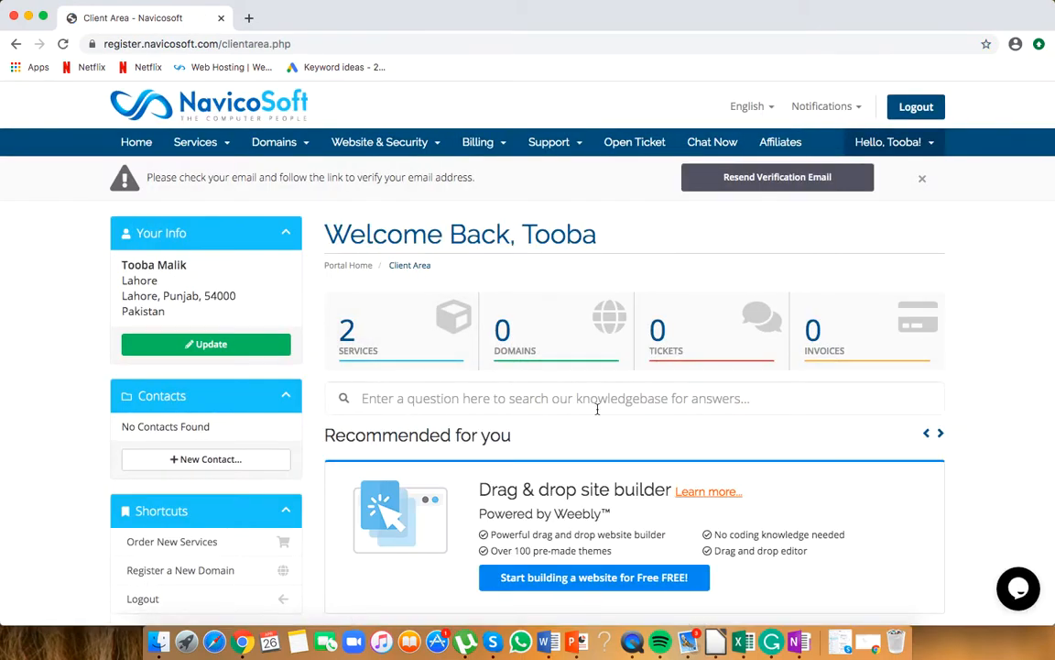
- Open the Unlimited-W (demo.navicosoft.com) Windows hosting product from My Products & Services
left_click(195, 142)
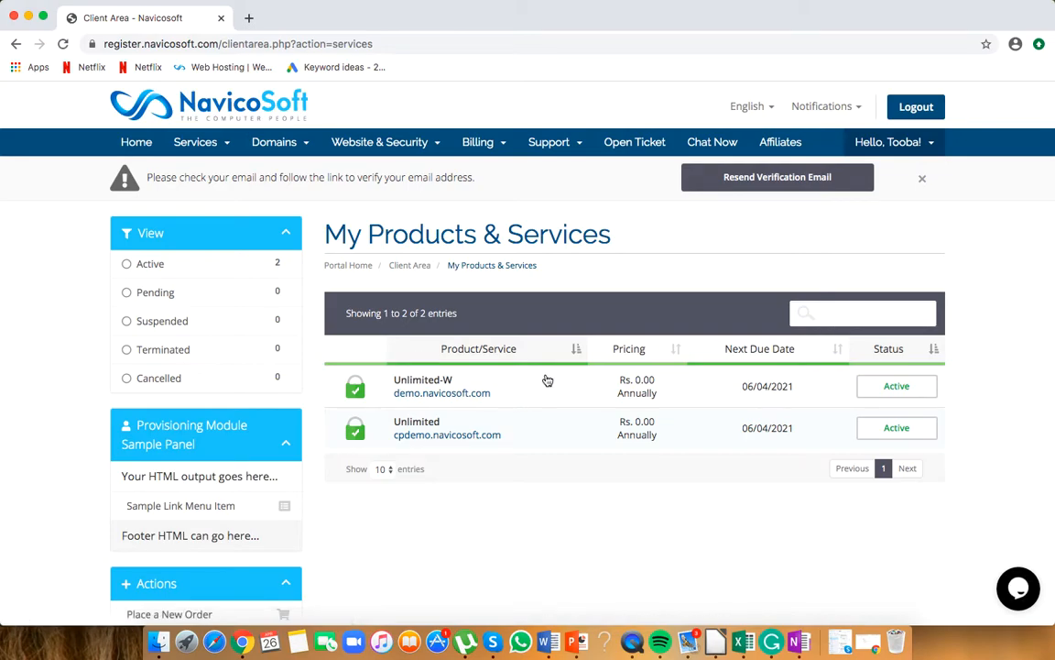
left_click(423, 380)
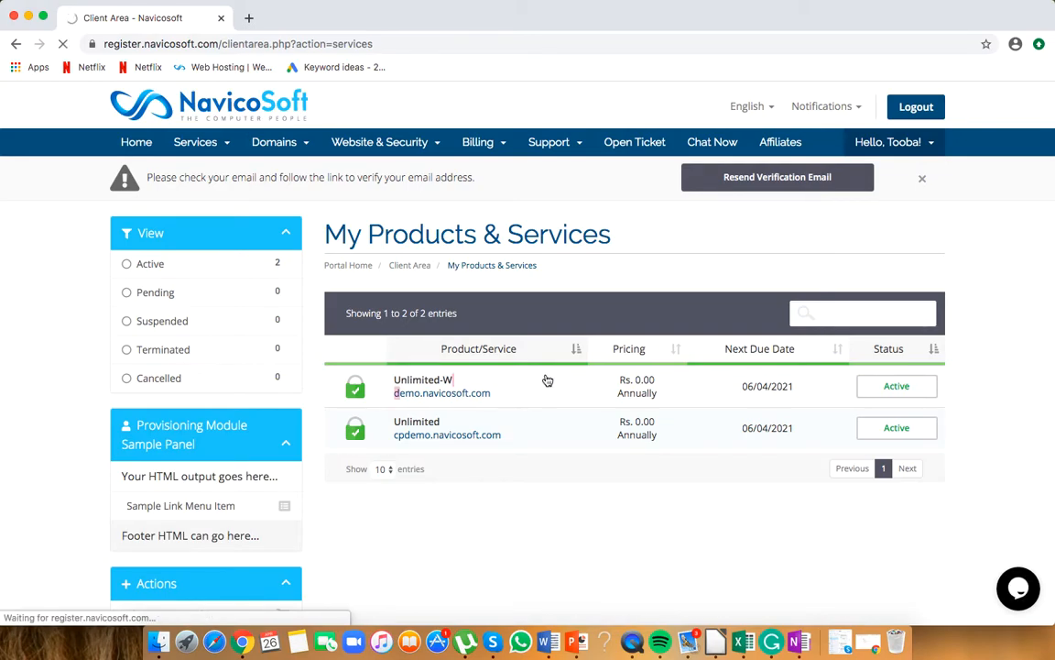
left_click(422, 386)
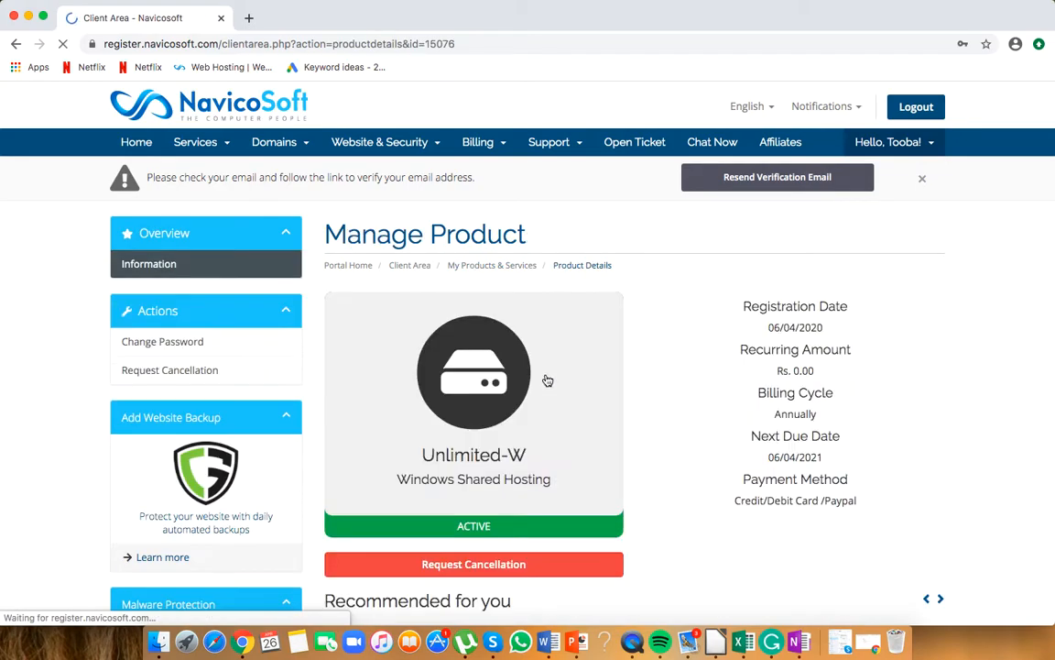
- Launch the Plesk control panel for demo.navicosoft.com from the Manage Product page
scroll("down", 3)
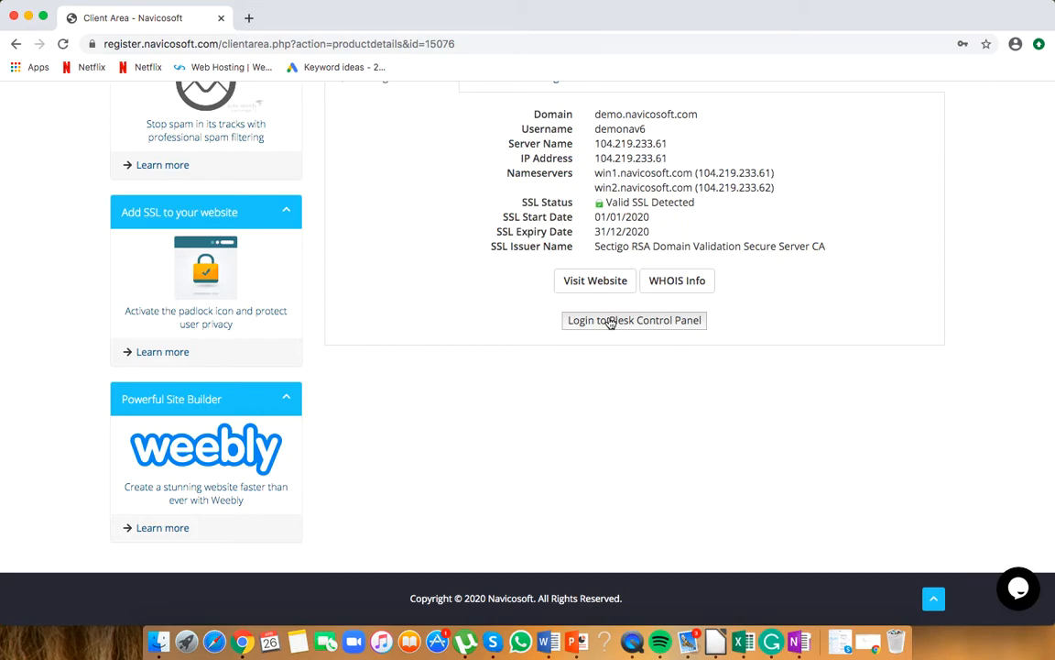
left_click(633, 320)
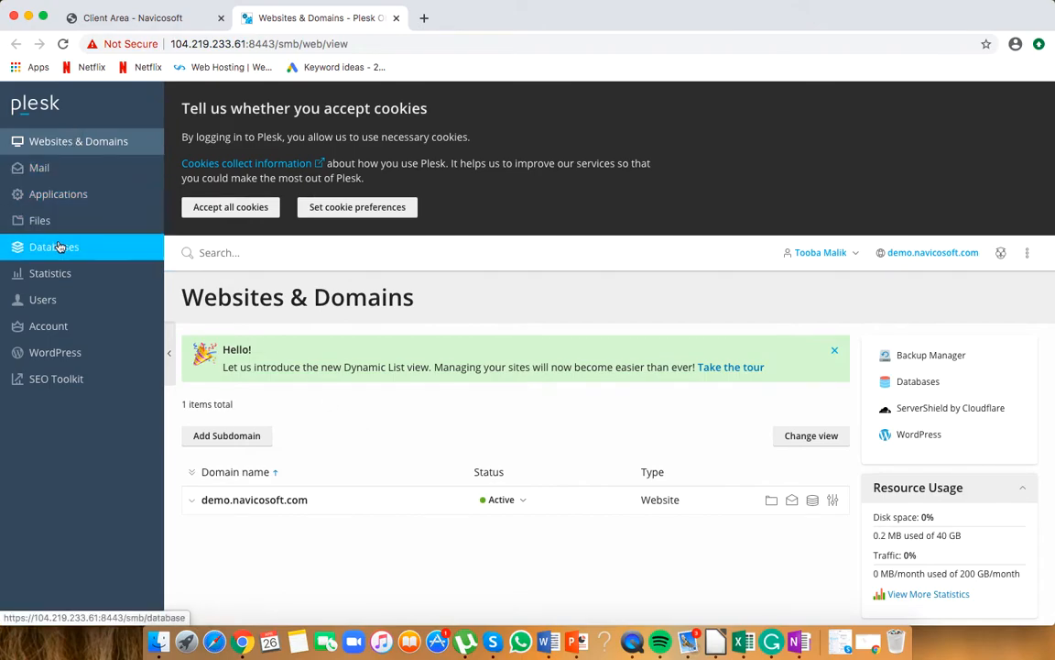
mouse_move(64, 256)
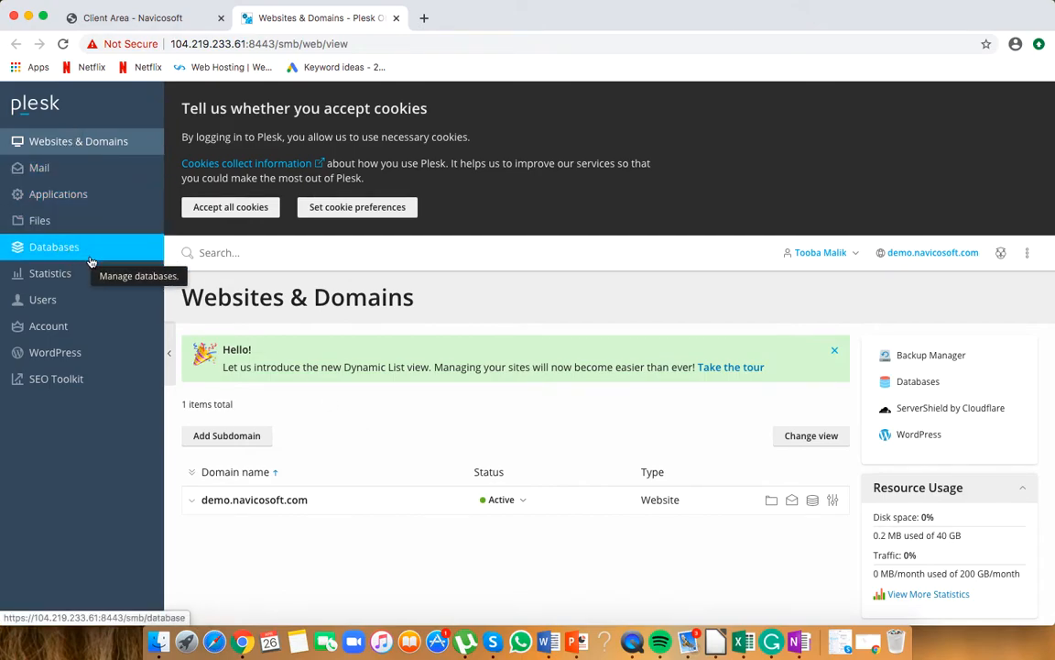
- Scroll the Plesk Websites & Domains page for demo.navicosoft.com to review it
scroll("down", 3)
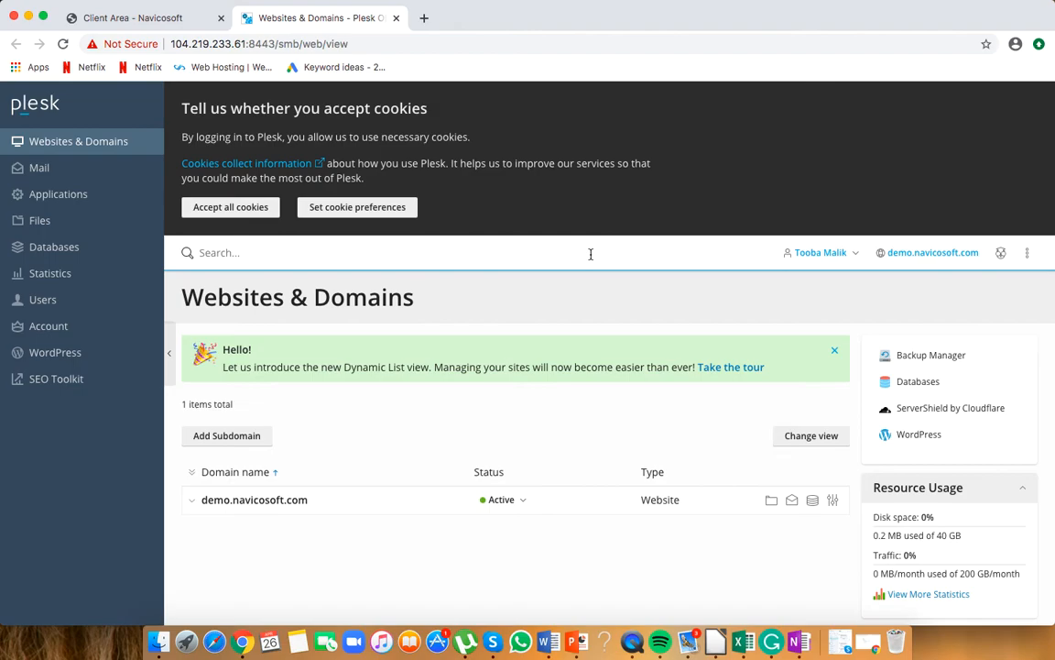
- Log out of Plesk from the user account menu at the top right
left_click(820, 252)
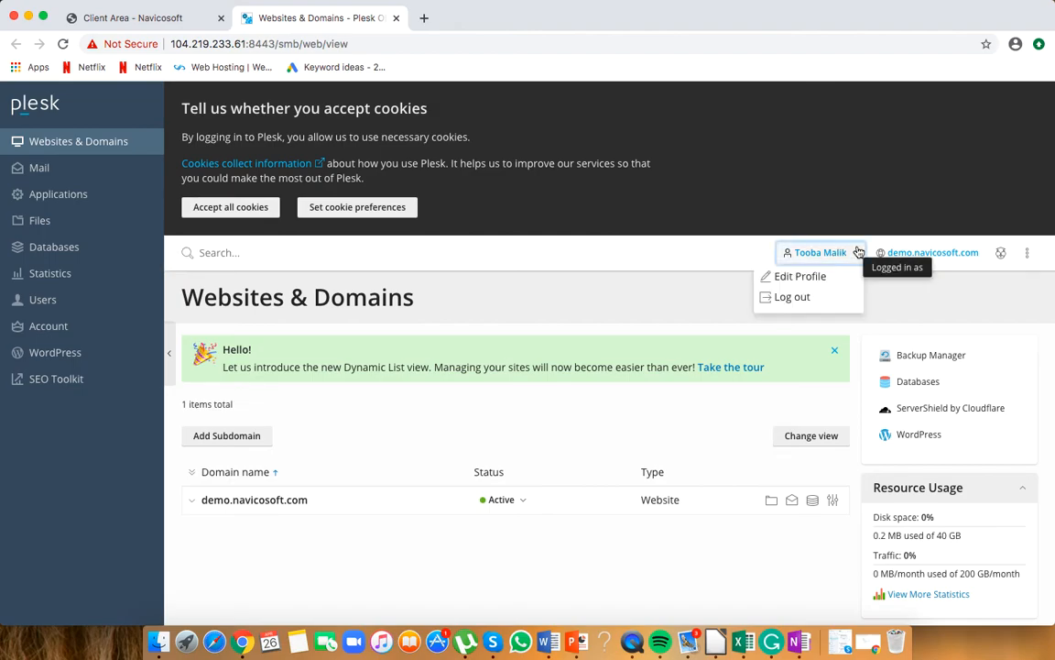
left_click(791, 296)
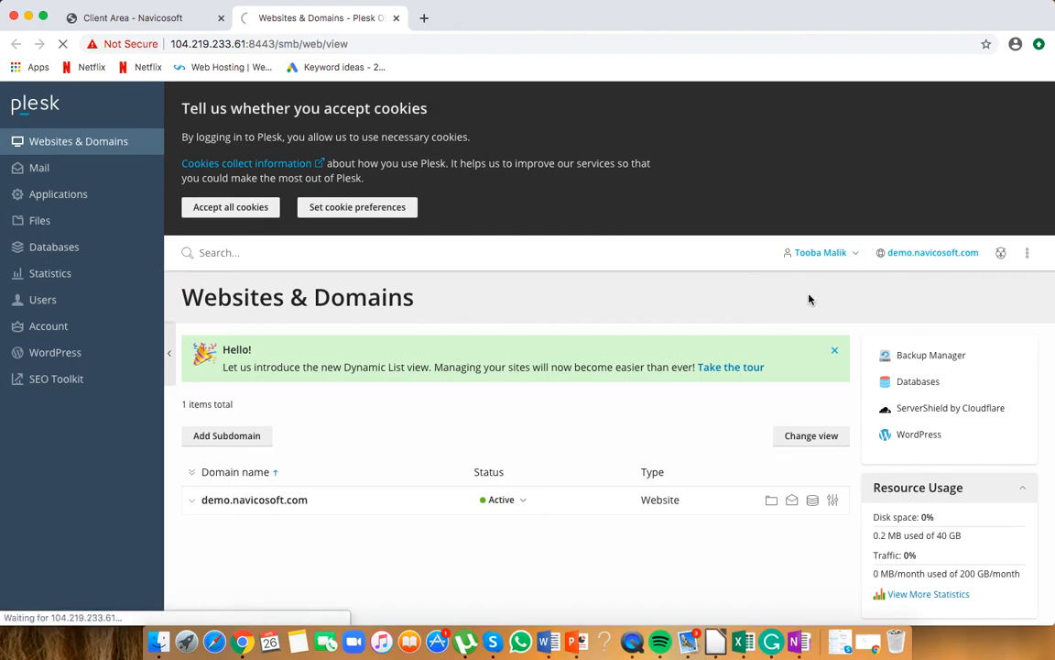